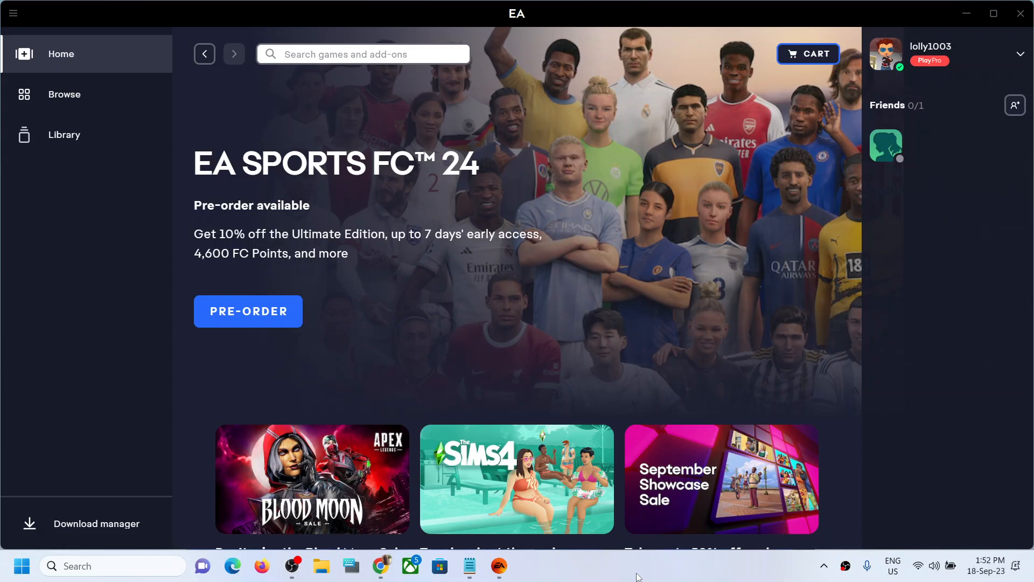
pyautogui.moveTo(224, 149)
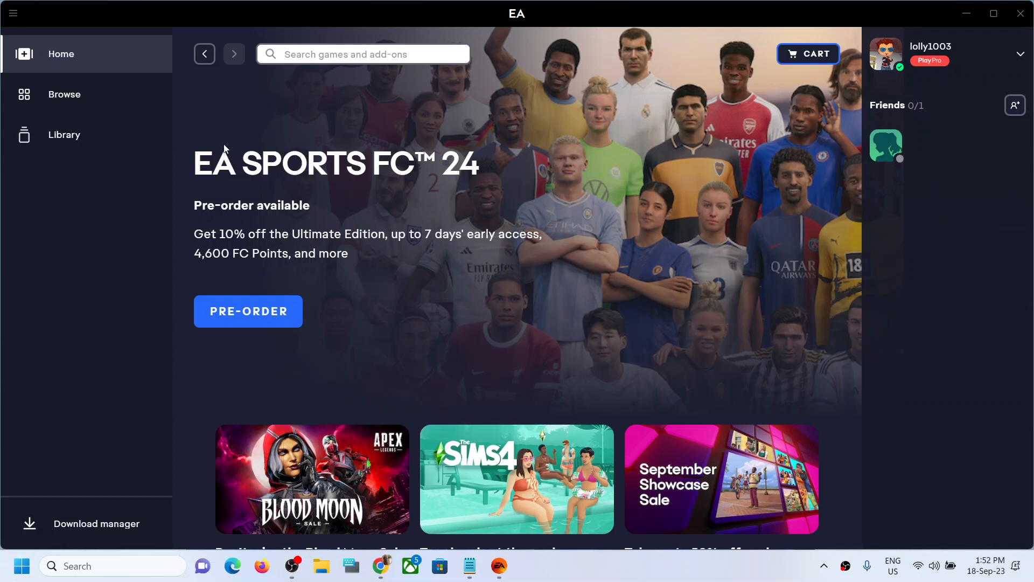
pyautogui.moveTo(12, 13)
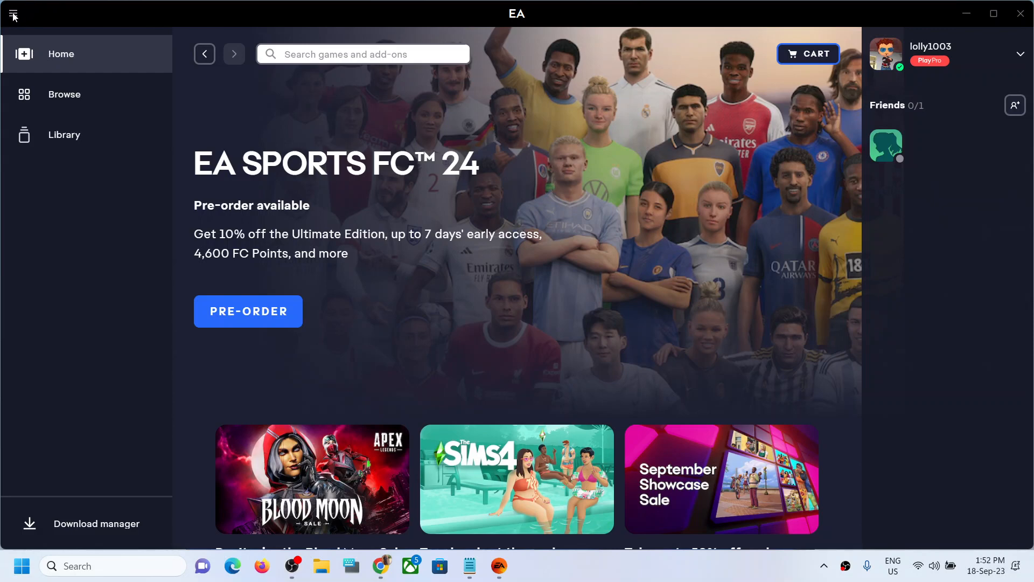
# Step: Reach the Application settings page from the home page via the main menu's Settings
pyautogui.click(12, 14)
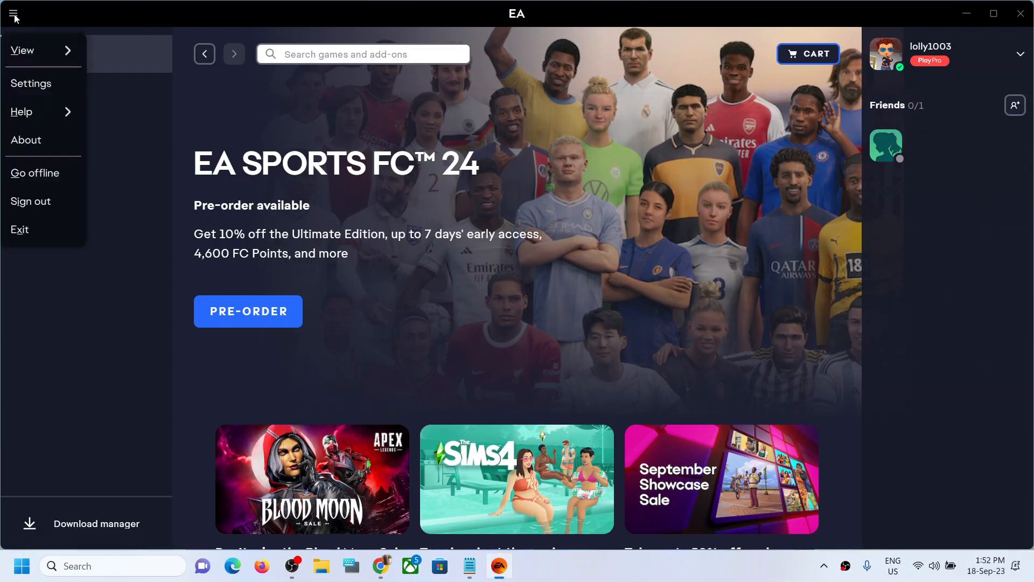
pyautogui.click(32, 83)
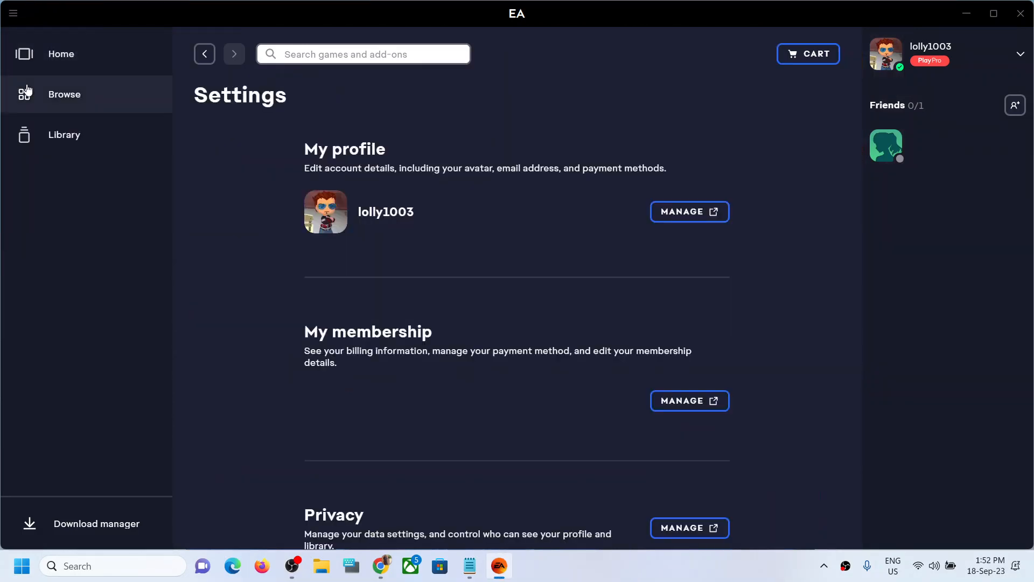
pyautogui.click(304, 129)
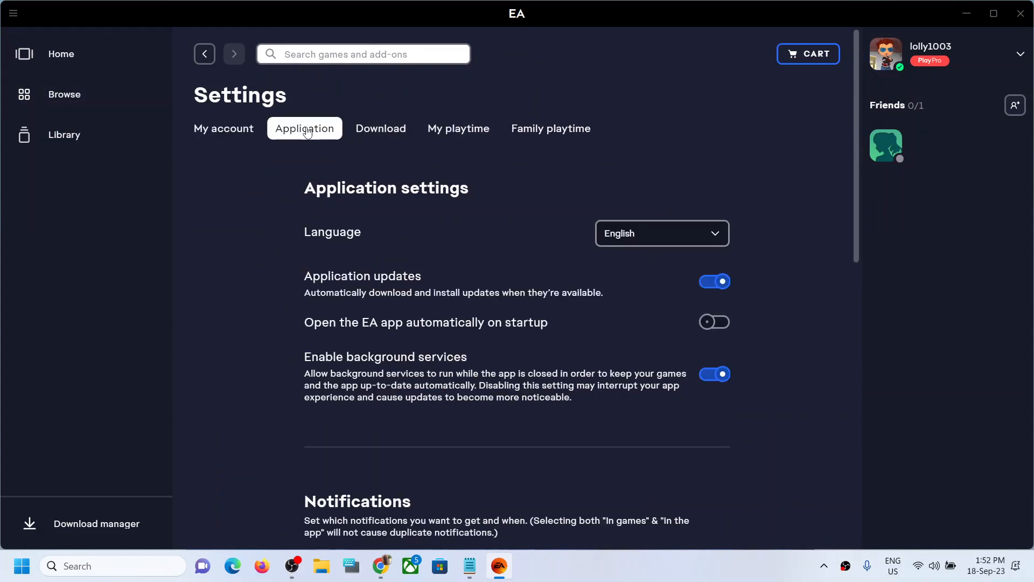
pyautogui.scroll(-3)
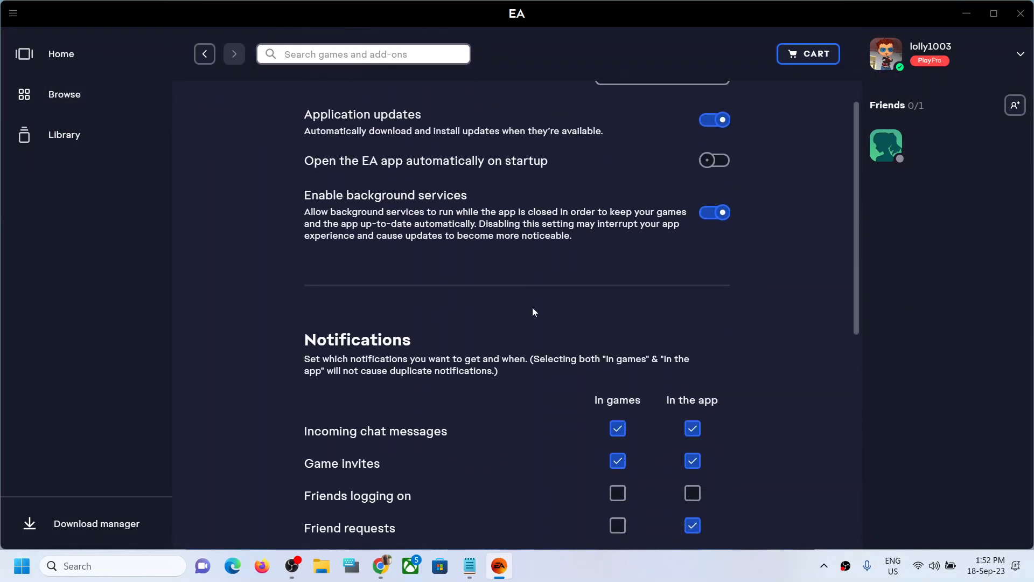
pyautogui.scroll(-3)
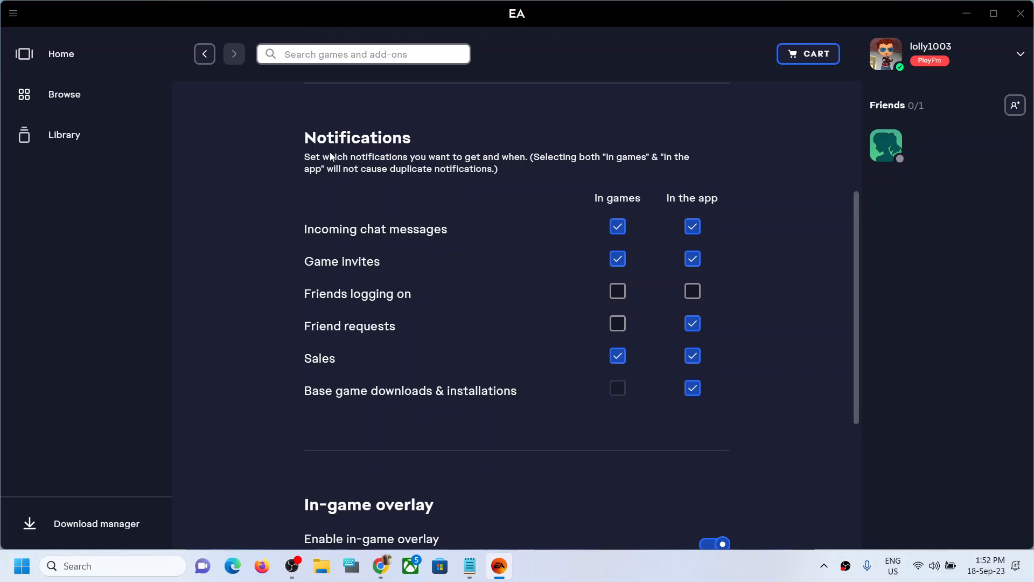
pyautogui.moveTo(391, 246)
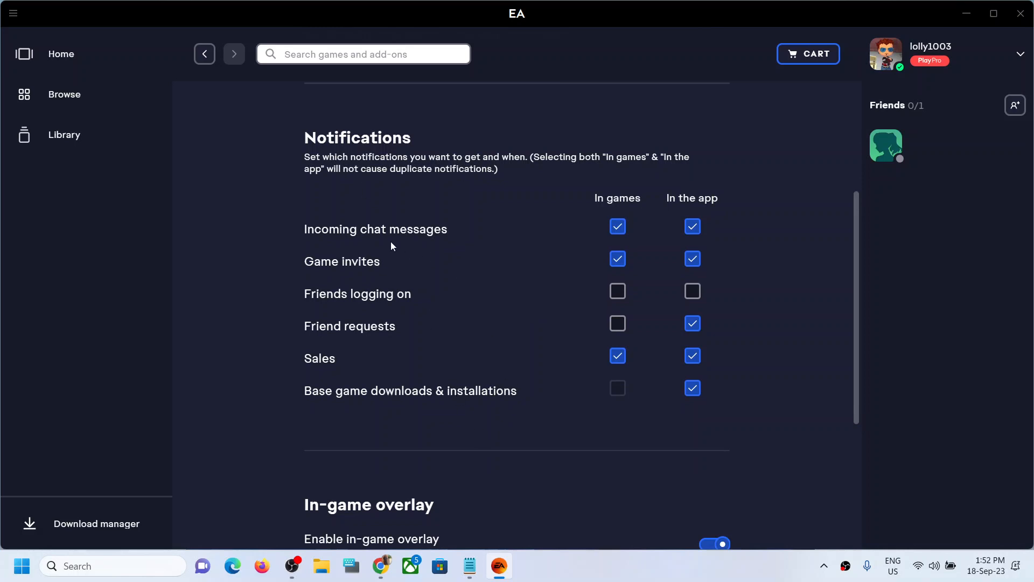
pyautogui.moveTo(389, 266)
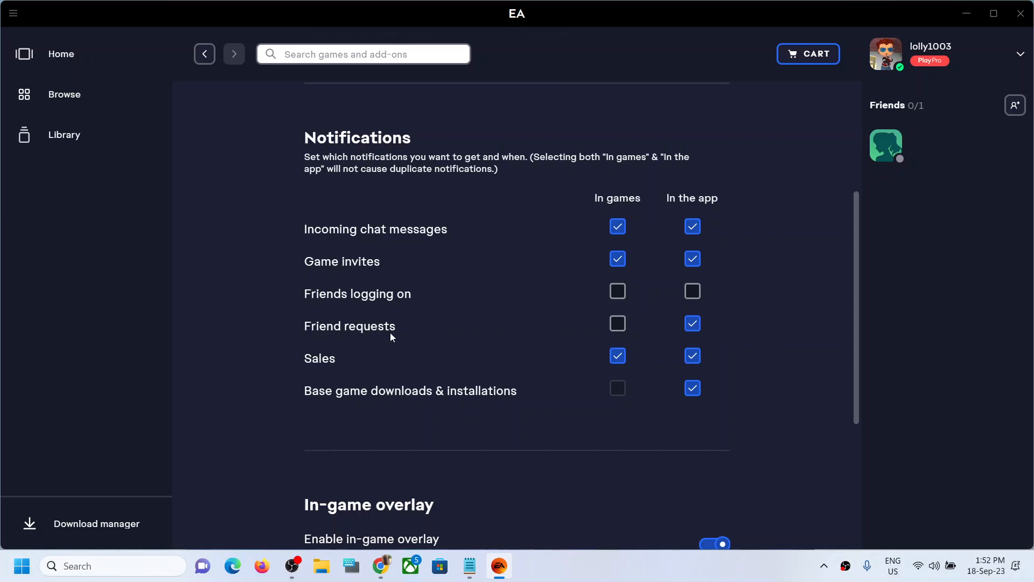
pyautogui.moveTo(527, 410)
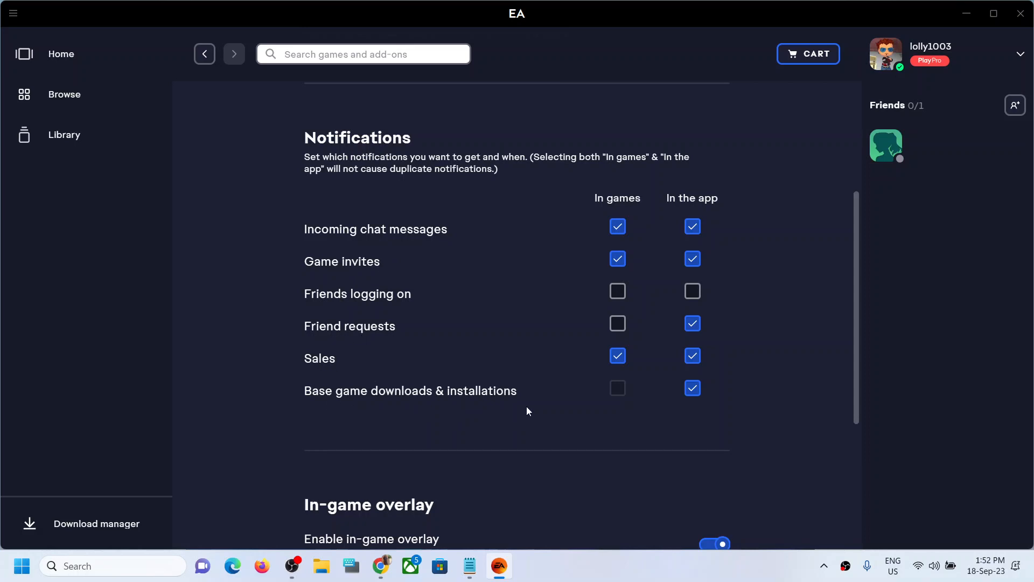
pyautogui.moveTo(604, 201)
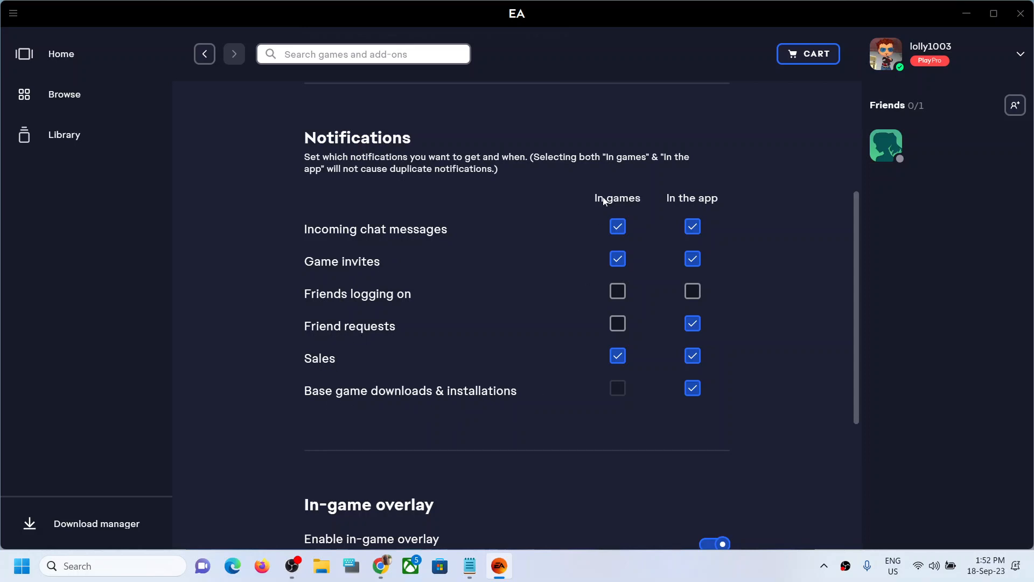
pyautogui.moveTo(650, 414)
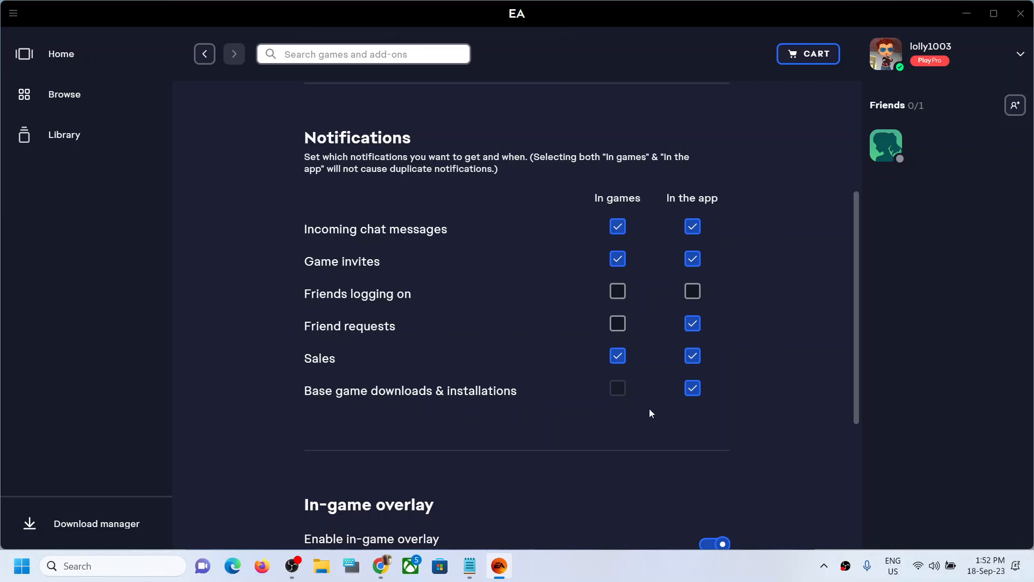
pyautogui.click(617, 291)
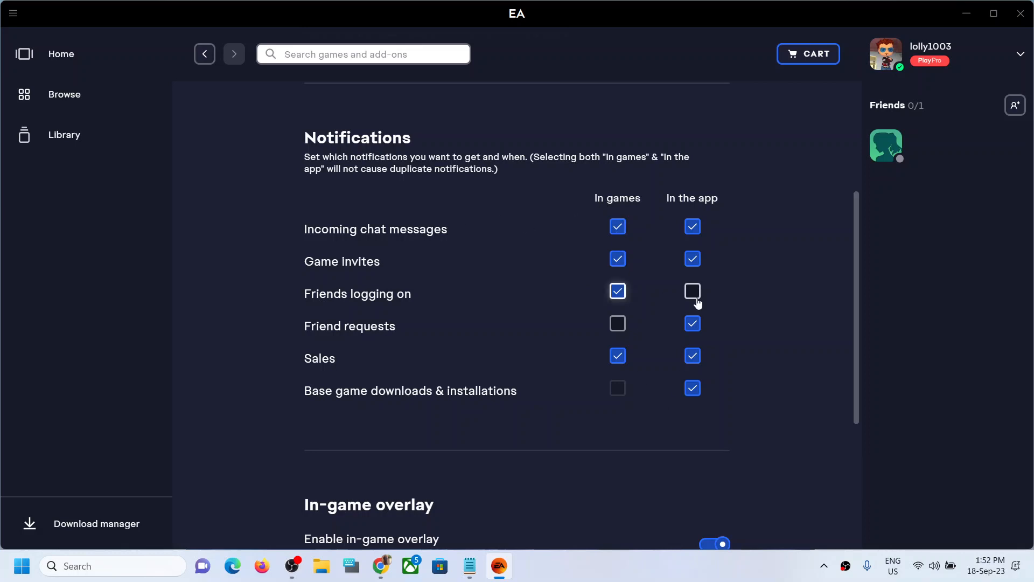
pyautogui.click(693, 291)
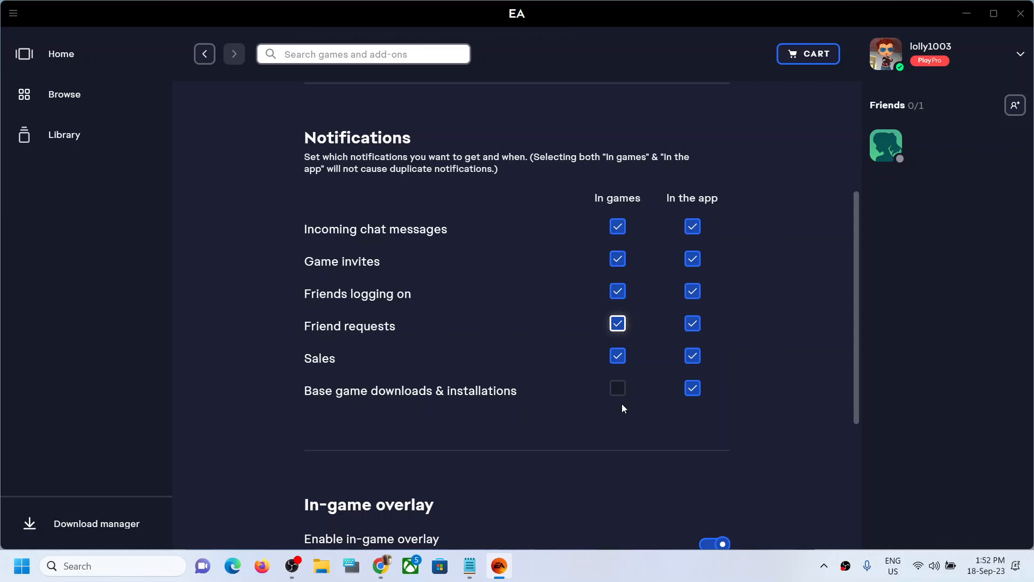
pyautogui.moveTo(656, 248)
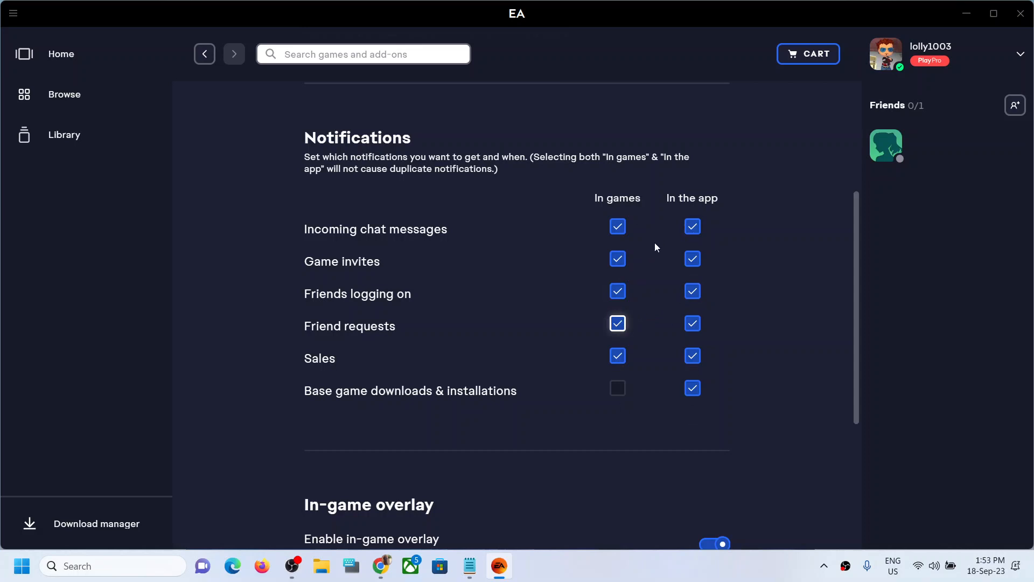
pyautogui.moveTo(672, 213)
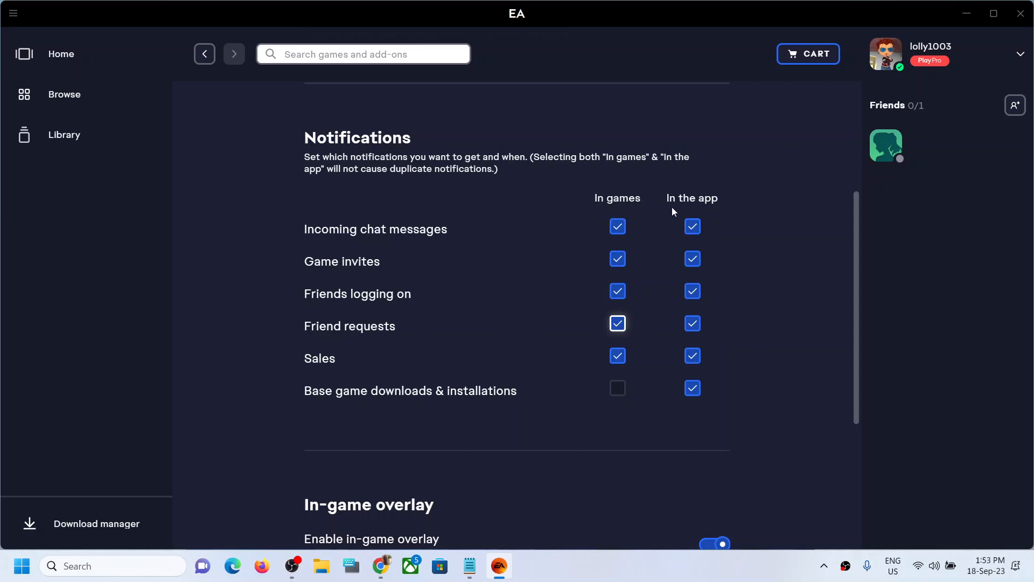
pyautogui.moveTo(730, 201)
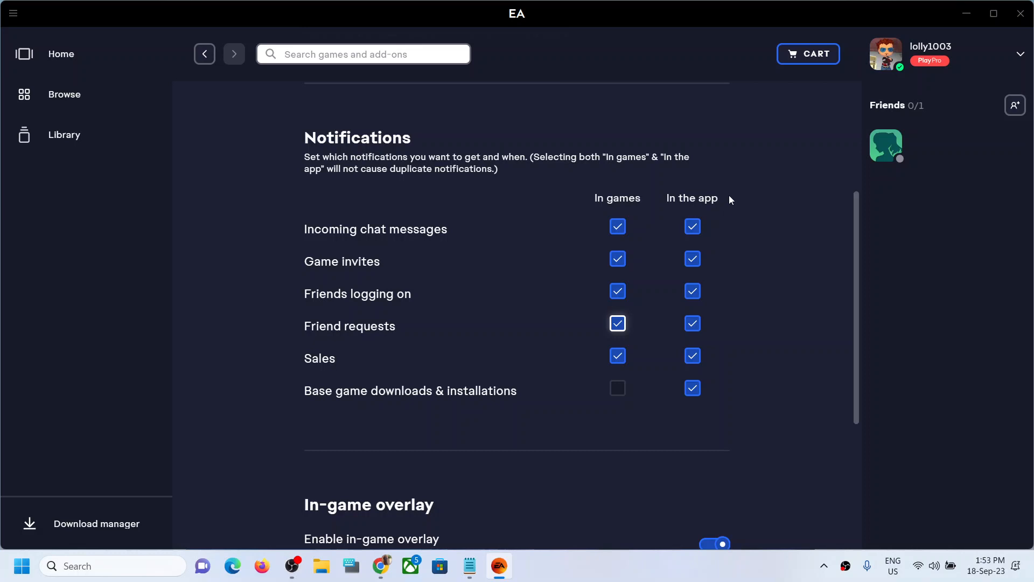
pyautogui.moveTo(681, 211)
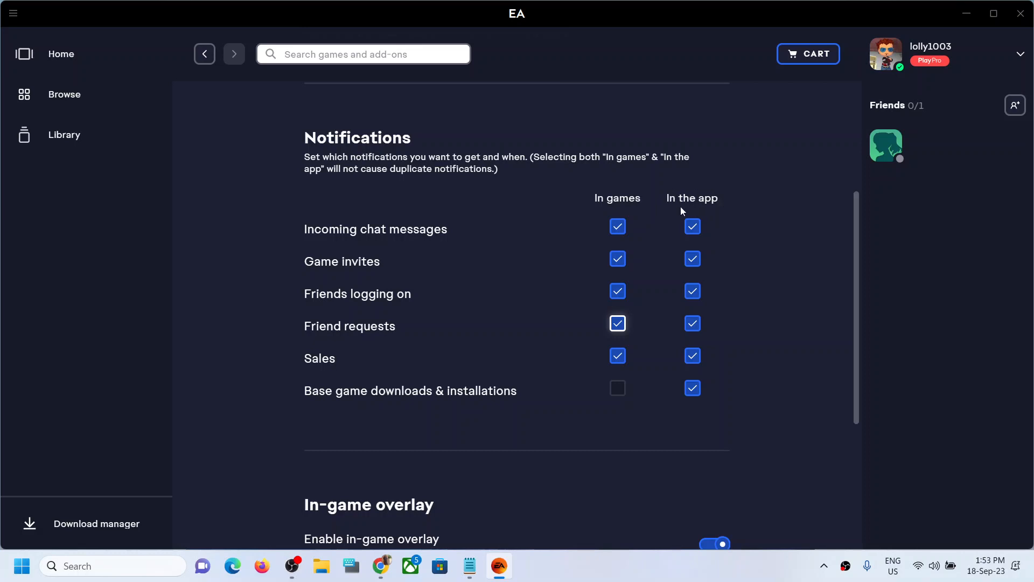
pyautogui.moveTo(616, 225)
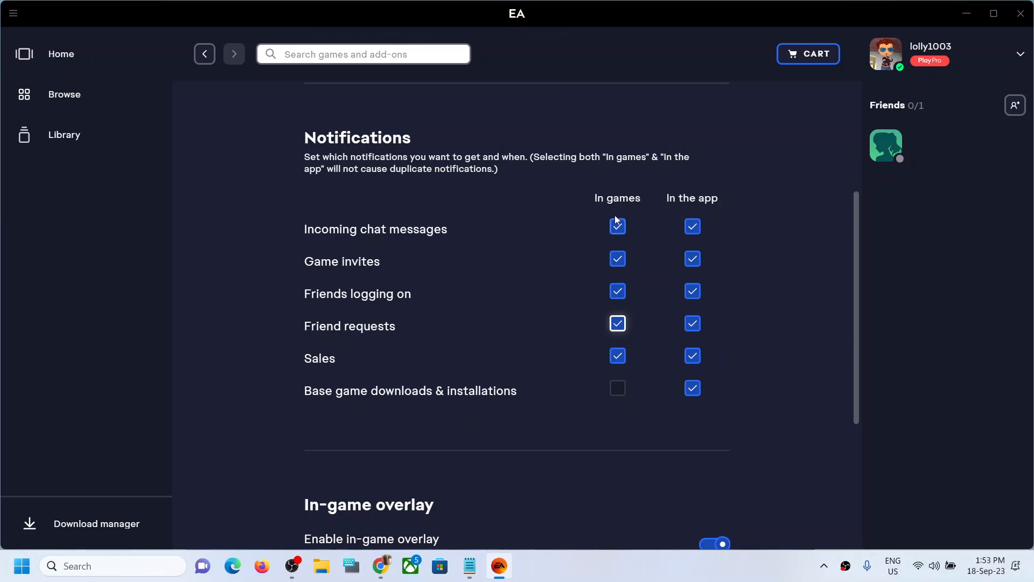
pyautogui.moveTo(618, 242)
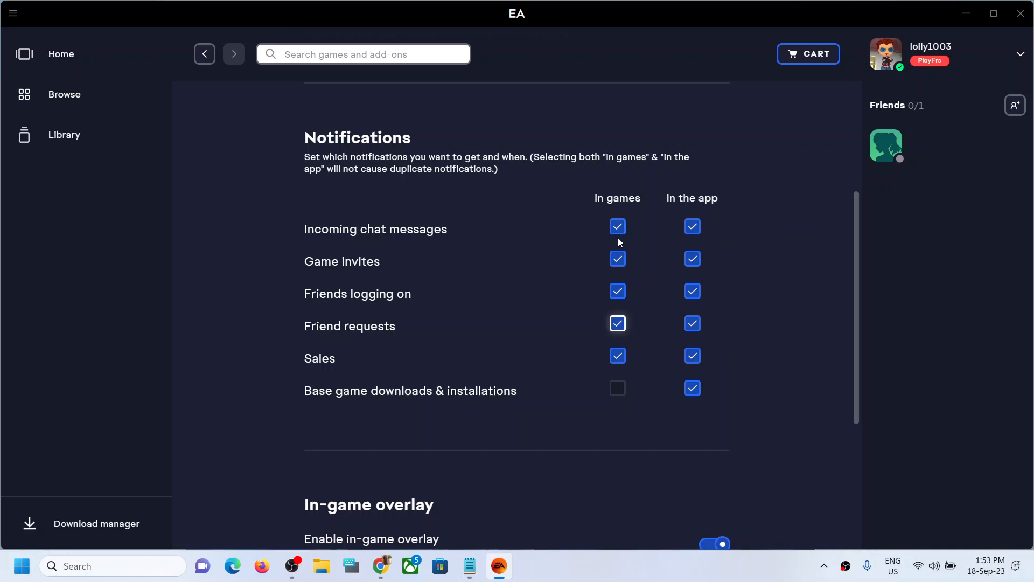
pyautogui.moveTo(438, 256)
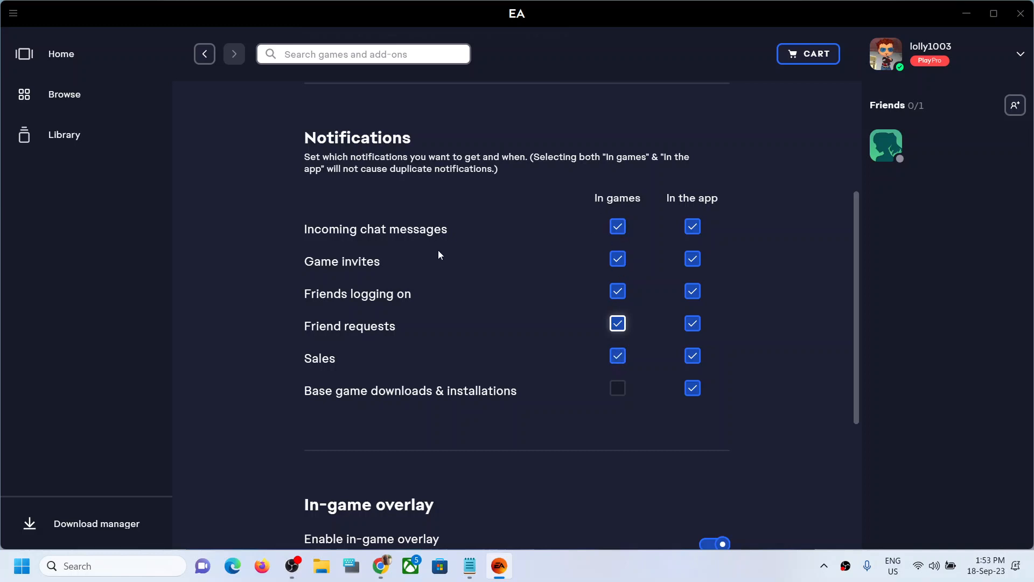
pyautogui.moveTo(666, 284)
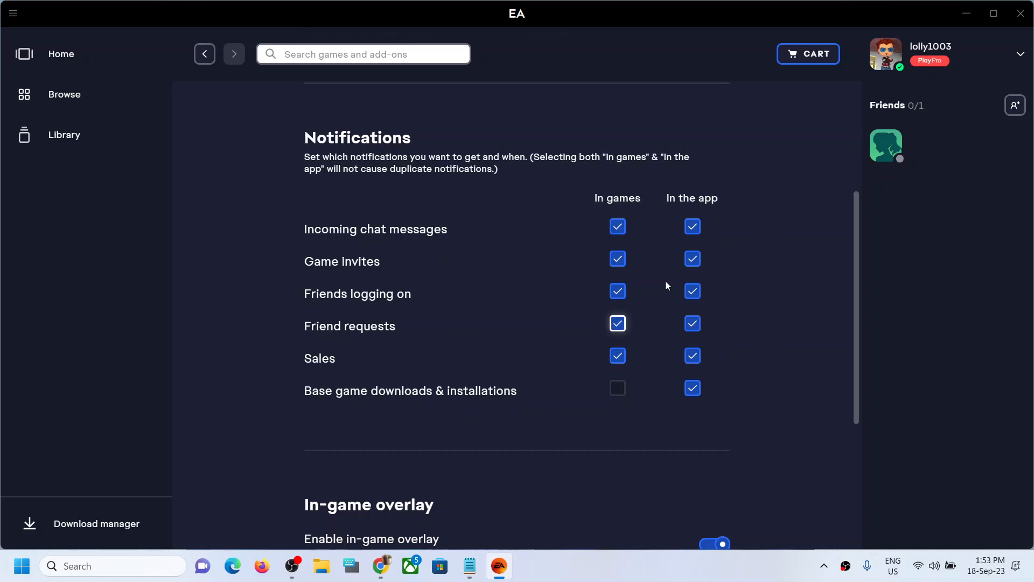
pyautogui.moveTo(616, 295)
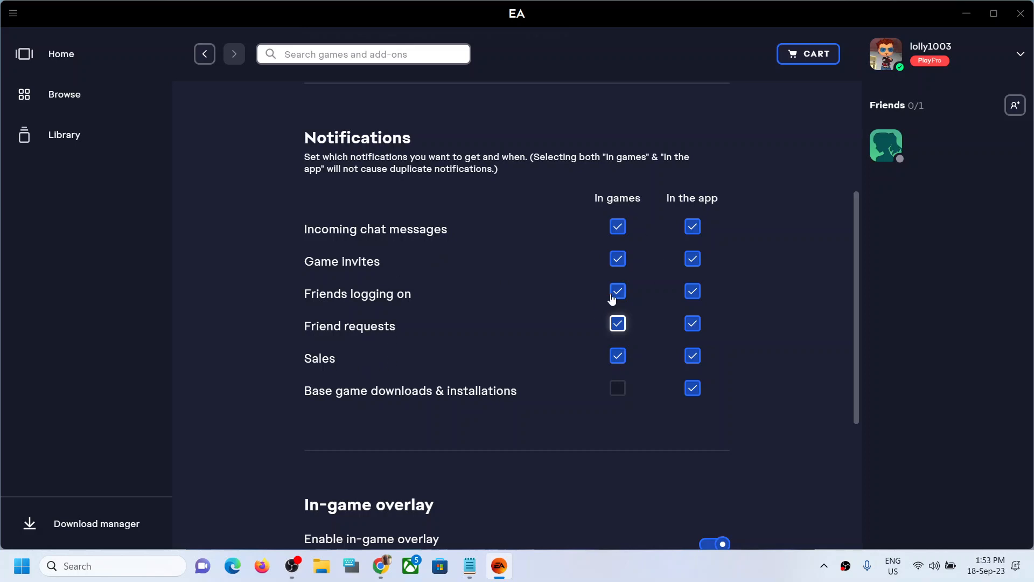
pyautogui.moveTo(625, 232)
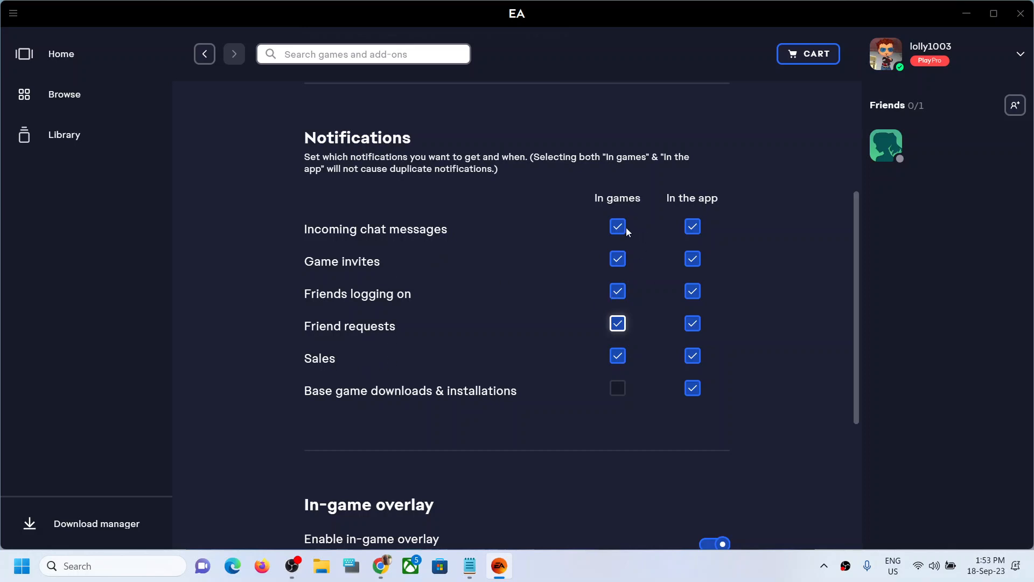
pyautogui.moveTo(404, 234)
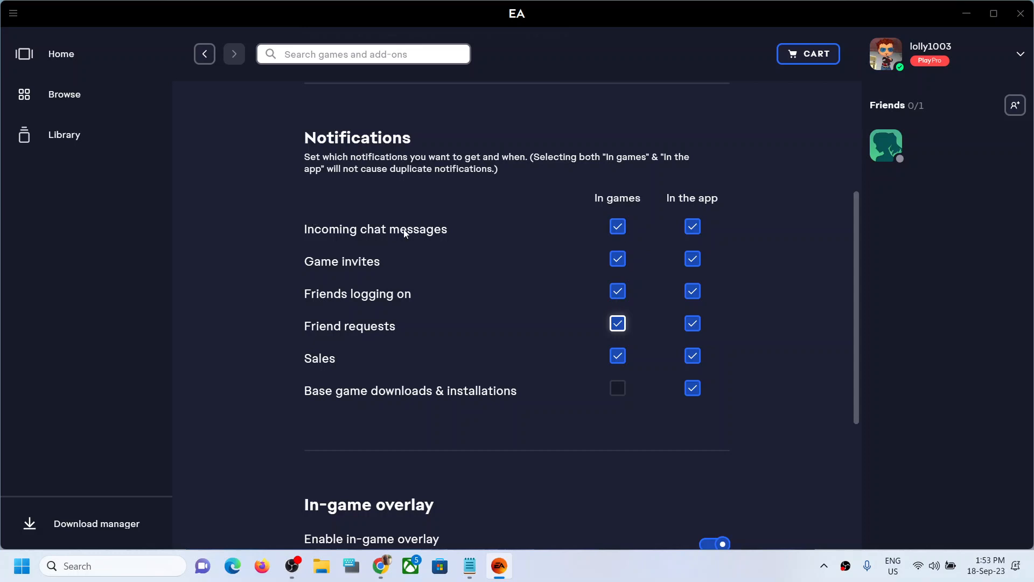
pyautogui.moveTo(390, 240)
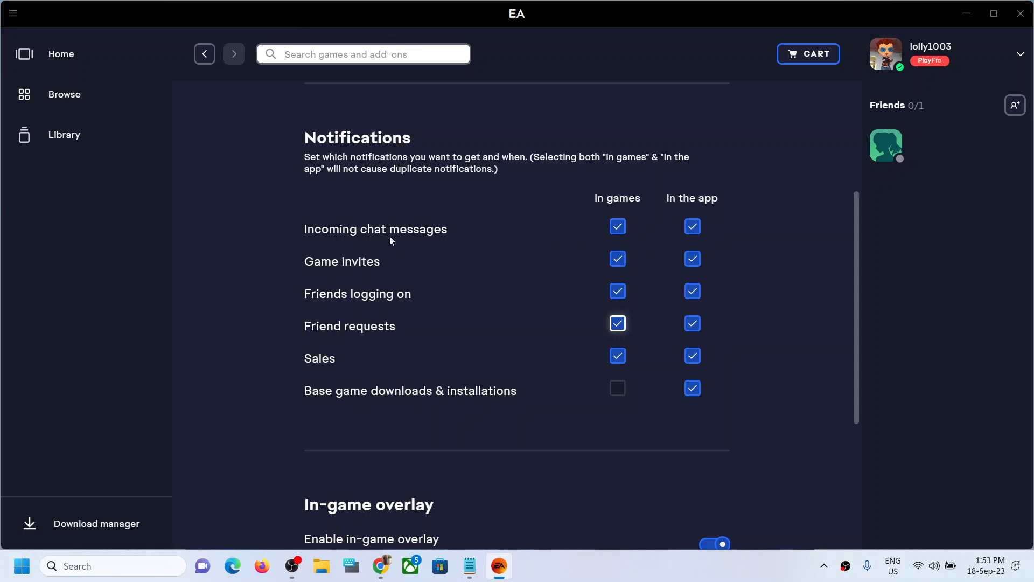
pyautogui.moveTo(633, 231)
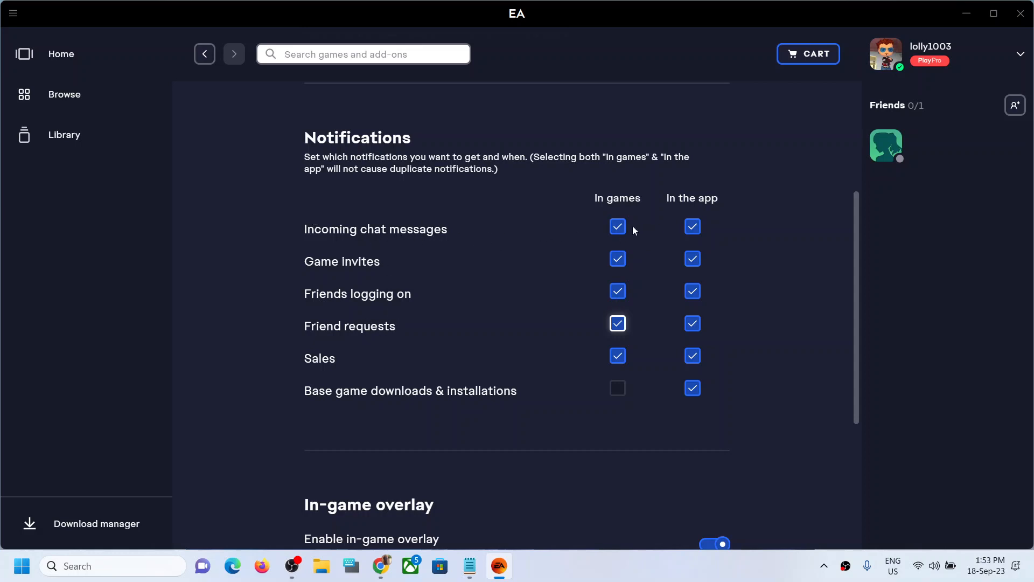
# Step: Uncheck chat message, game invite, friends logging on, friend request and sales notifications
pyautogui.click(617, 227)
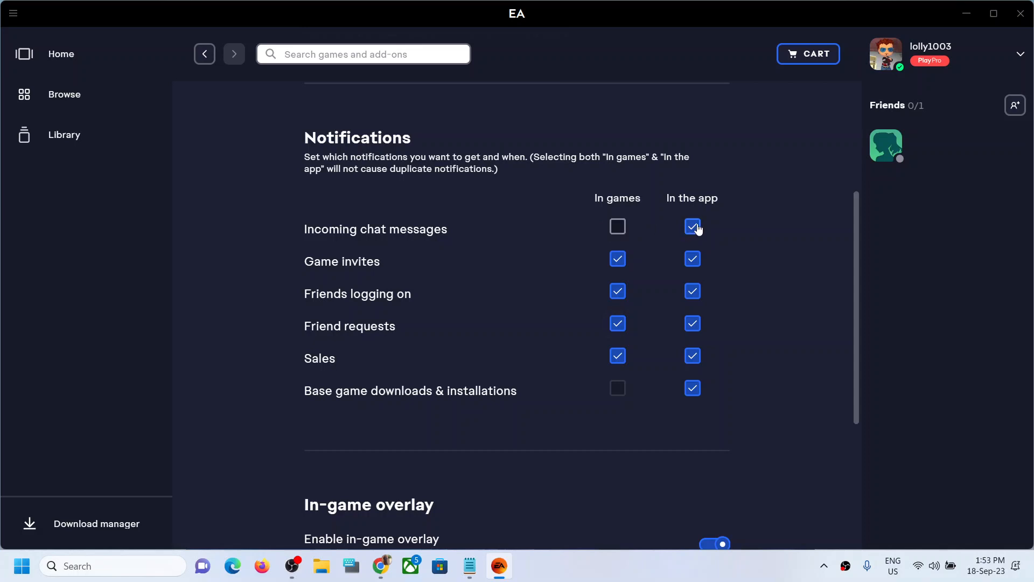
pyautogui.click(692, 226)
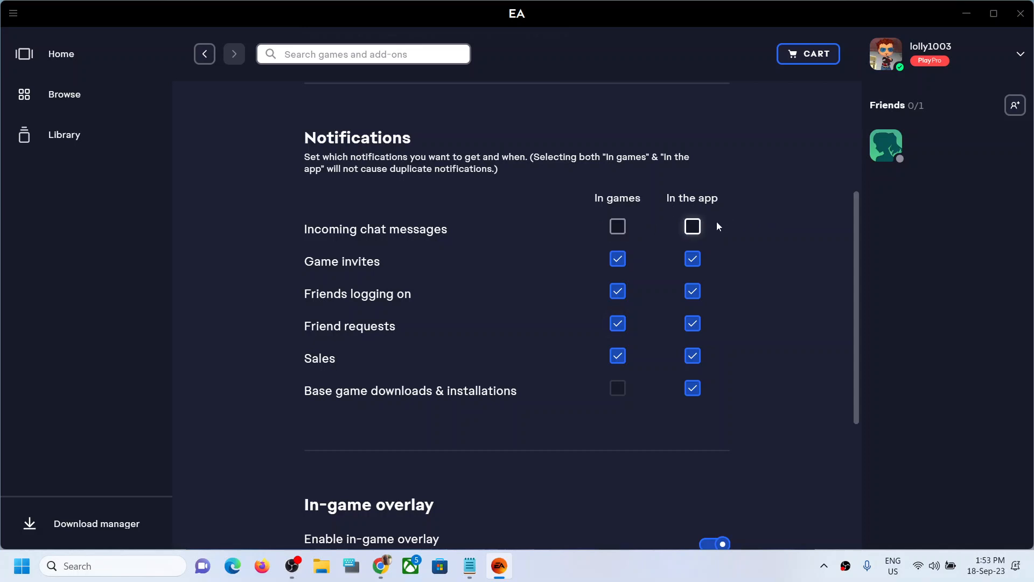
pyautogui.moveTo(511, 267)
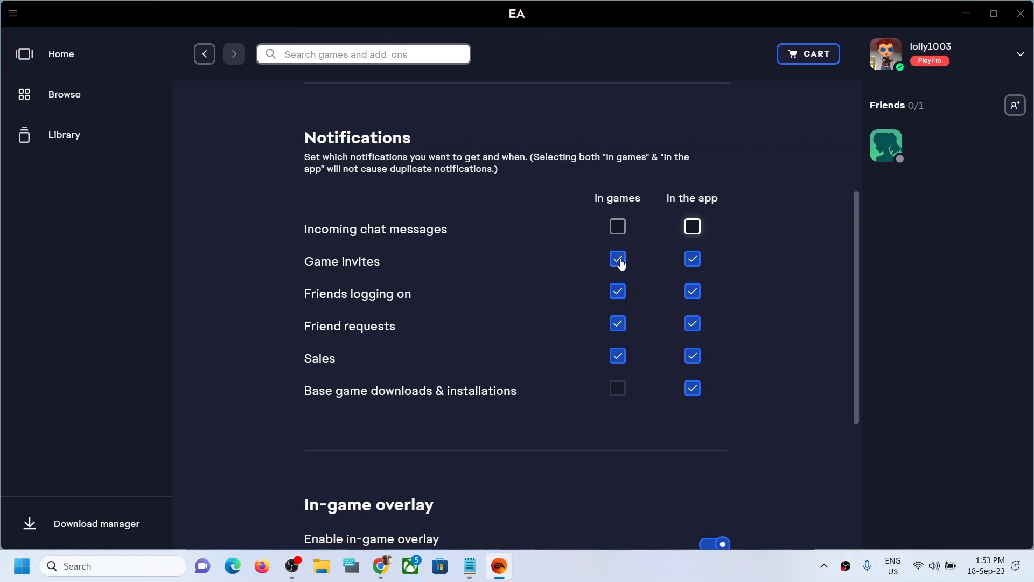
pyautogui.click(618, 258)
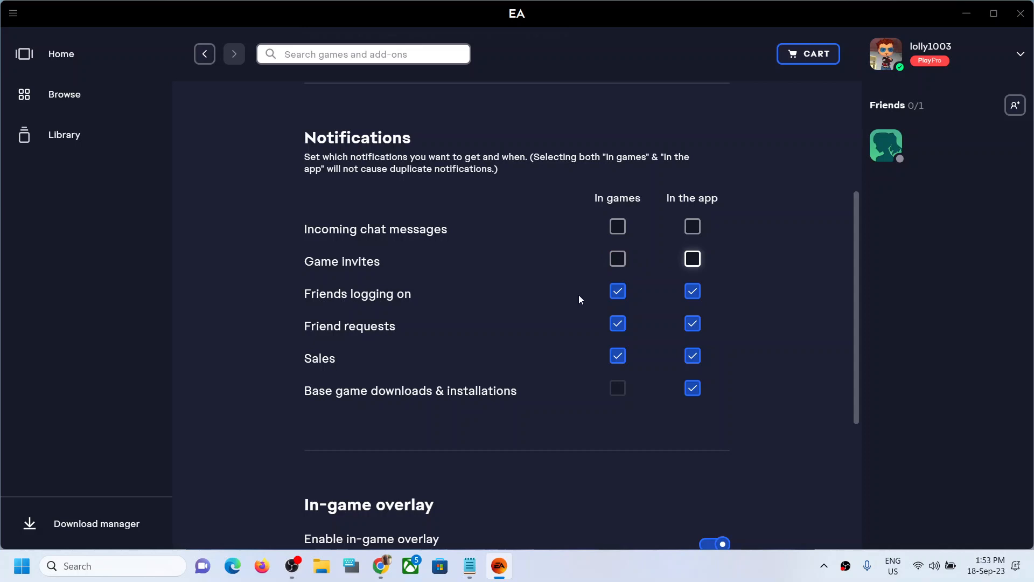
pyautogui.moveTo(617, 291)
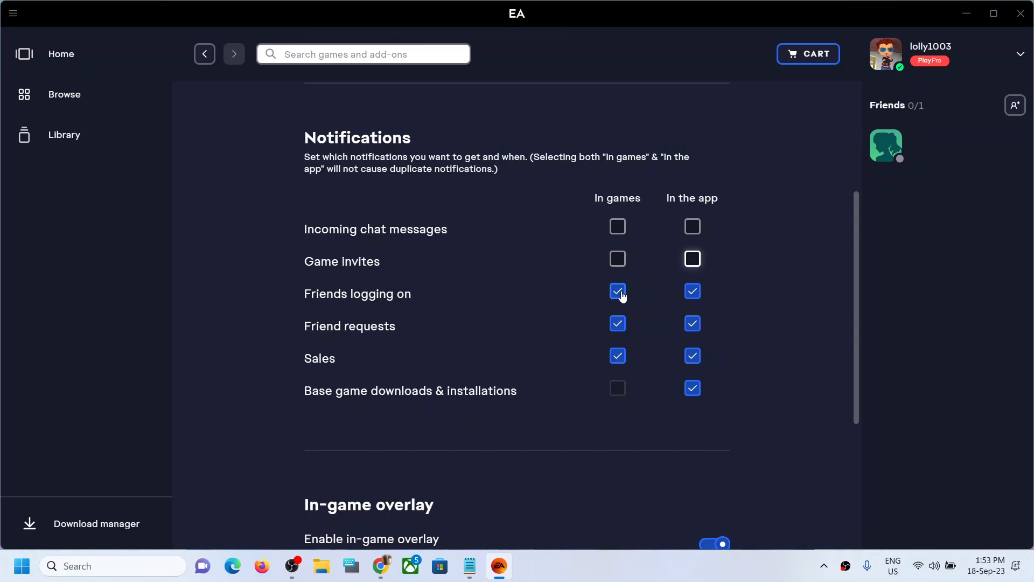
pyautogui.click(617, 291)
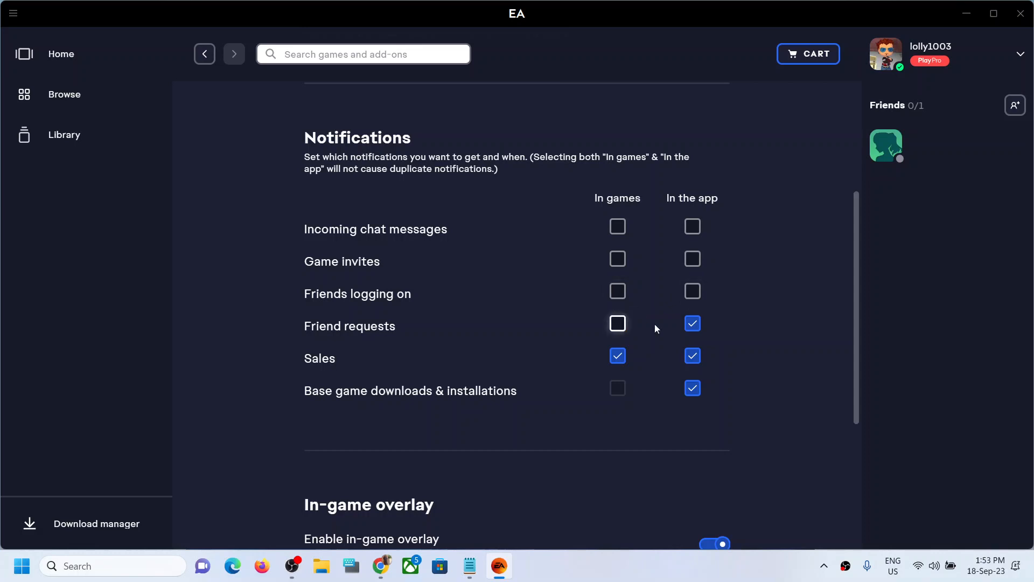
pyautogui.click(691, 324)
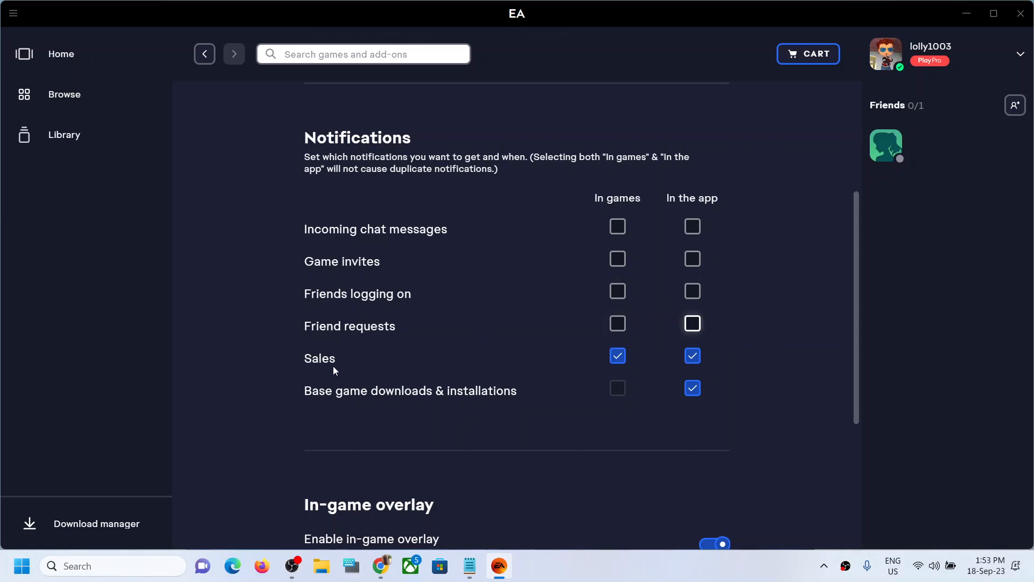
pyautogui.click(617, 356)
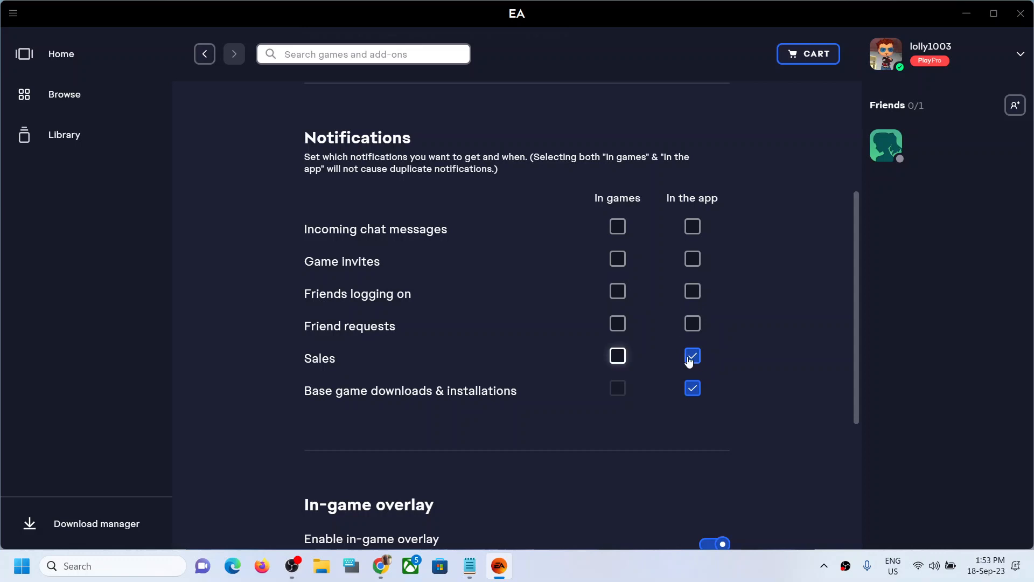
pyautogui.click(692, 356)
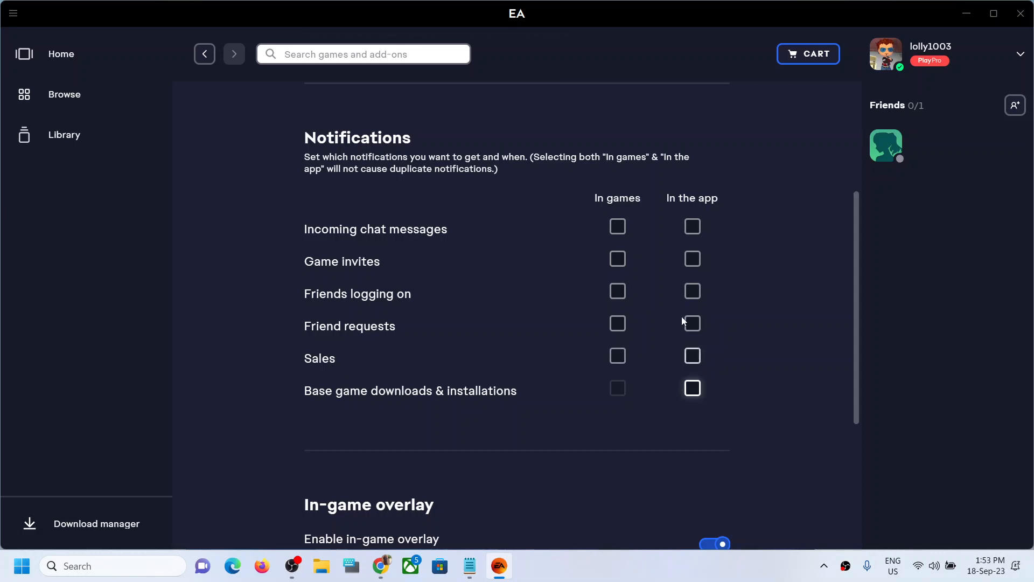
pyautogui.moveTo(618, 258)
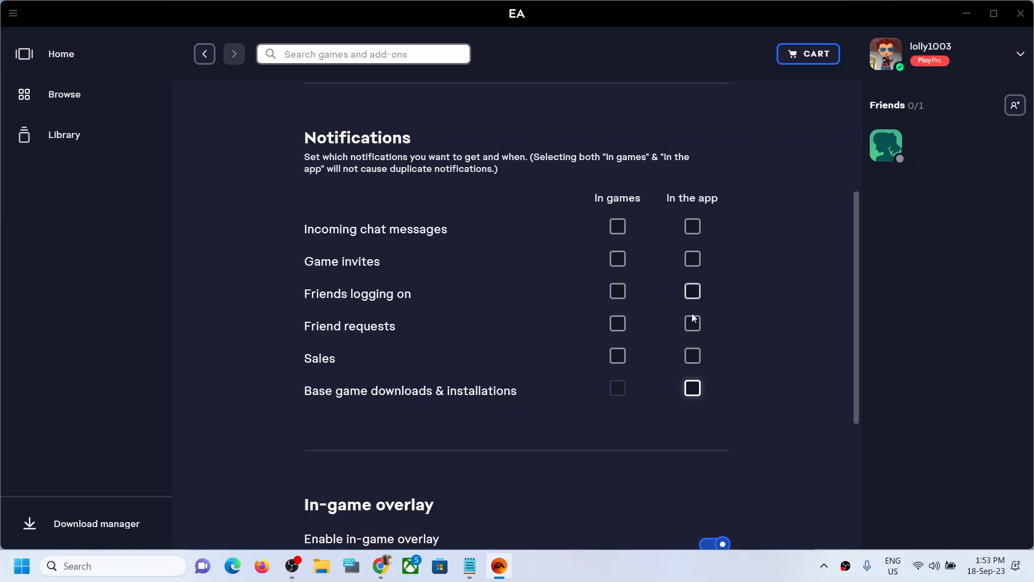
pyautogui.moveTo(341, 272)
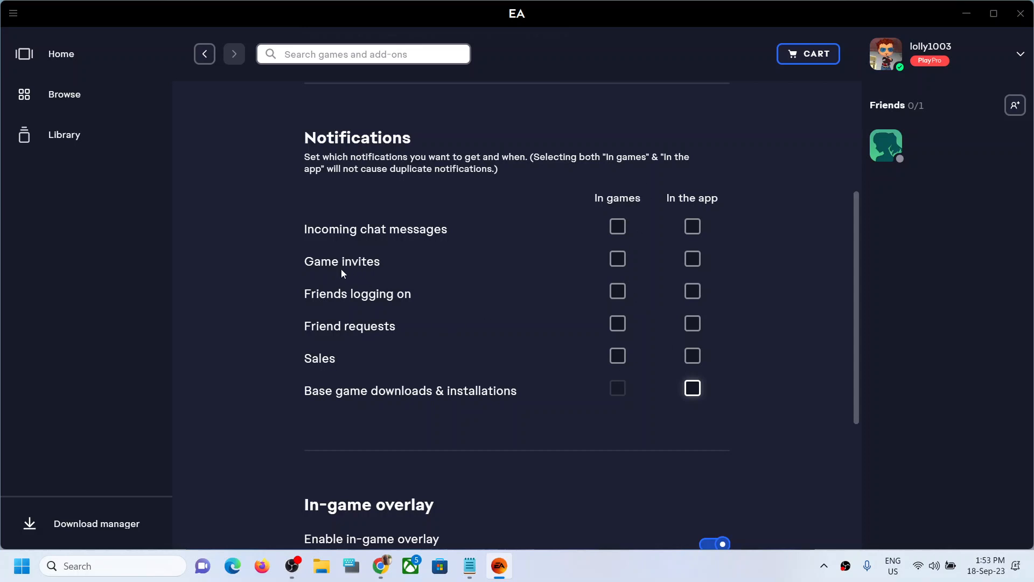
pyautogui.moveTo(617, 260)
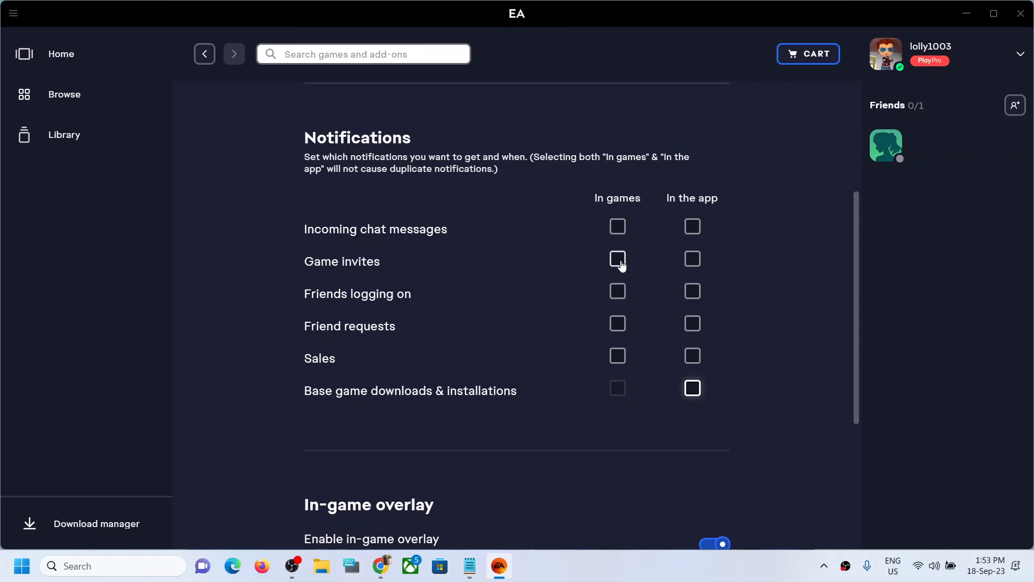
pyautogui.click(617, 258)
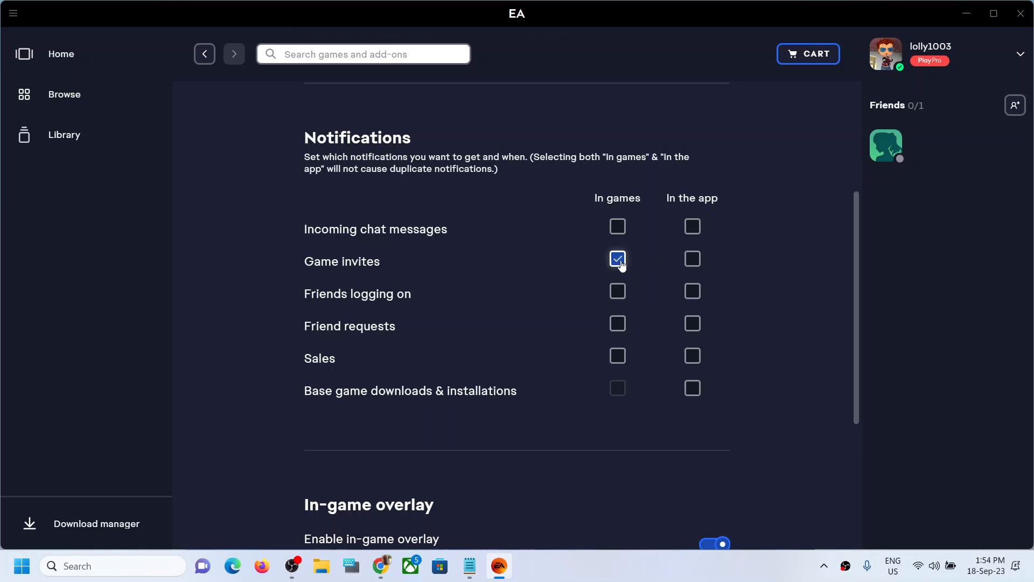
pyautogui.moveTo(589, 270)
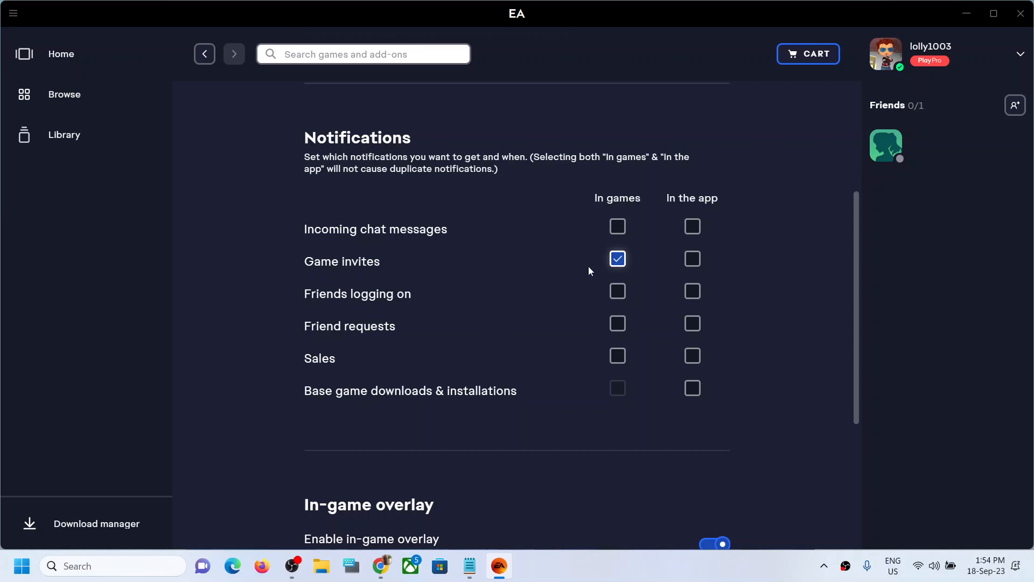
pyautogui.click(692, 259)
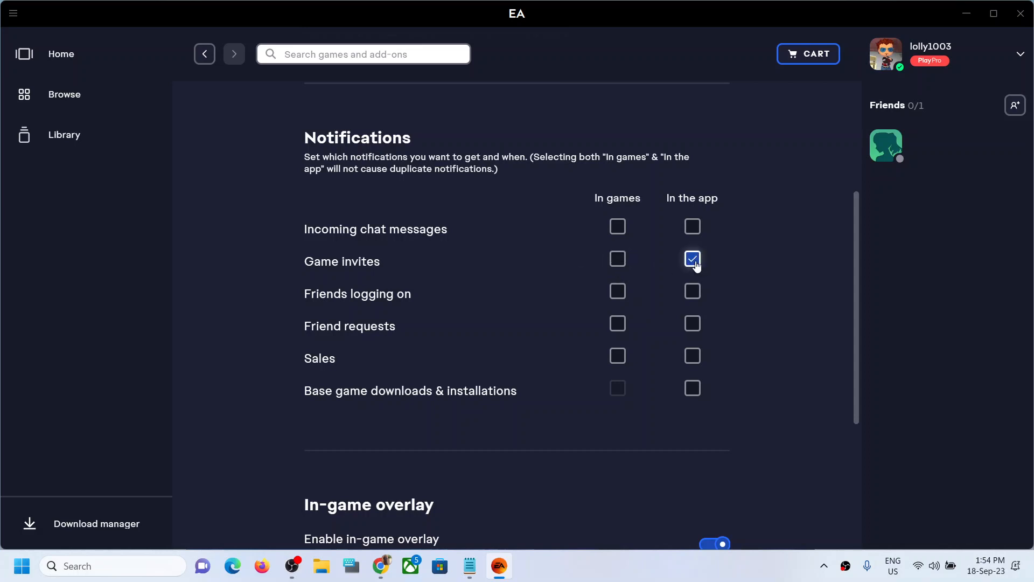
pyautogui.click(692, 259)
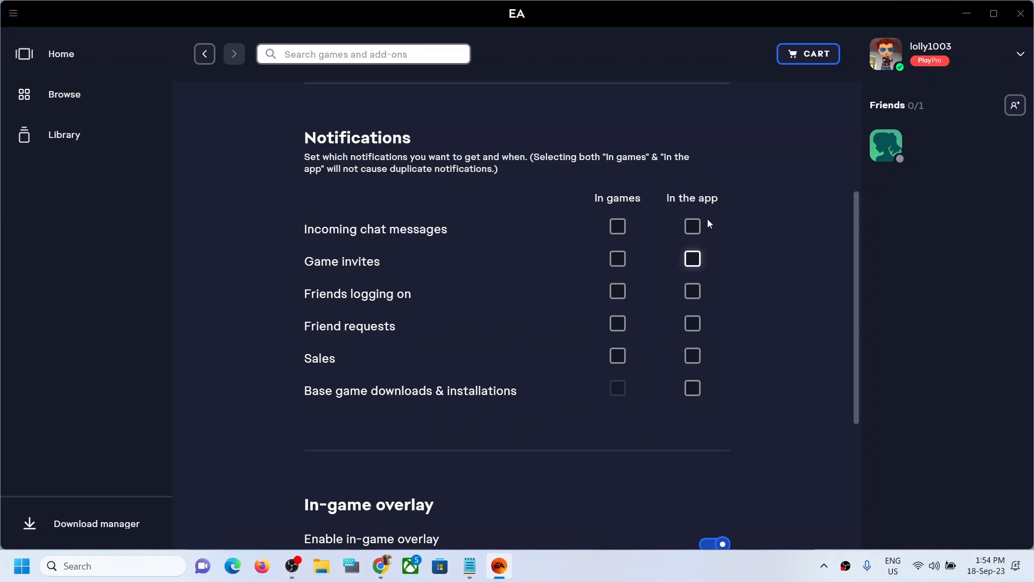
pyautogui.moveTo(618, 210)
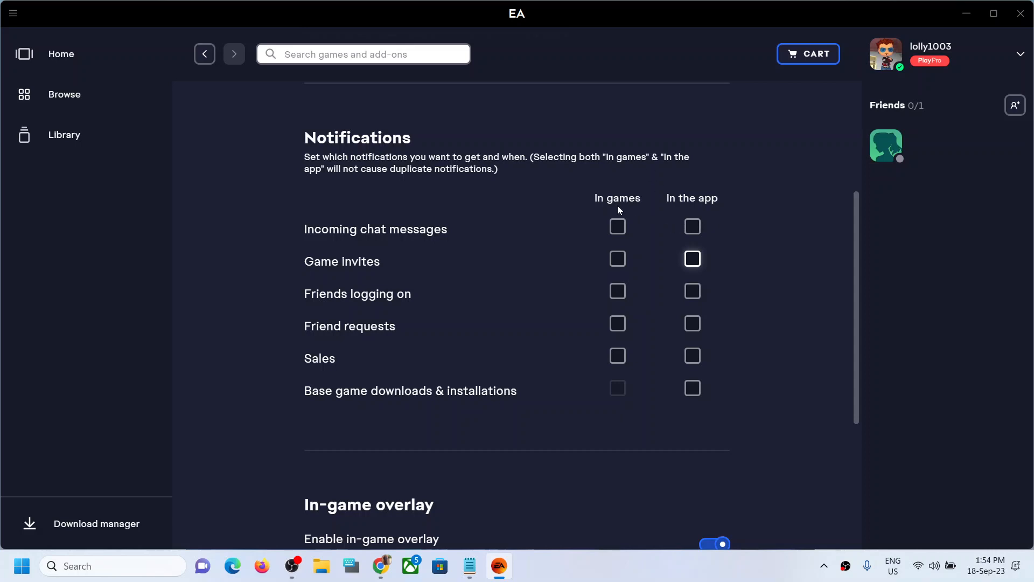